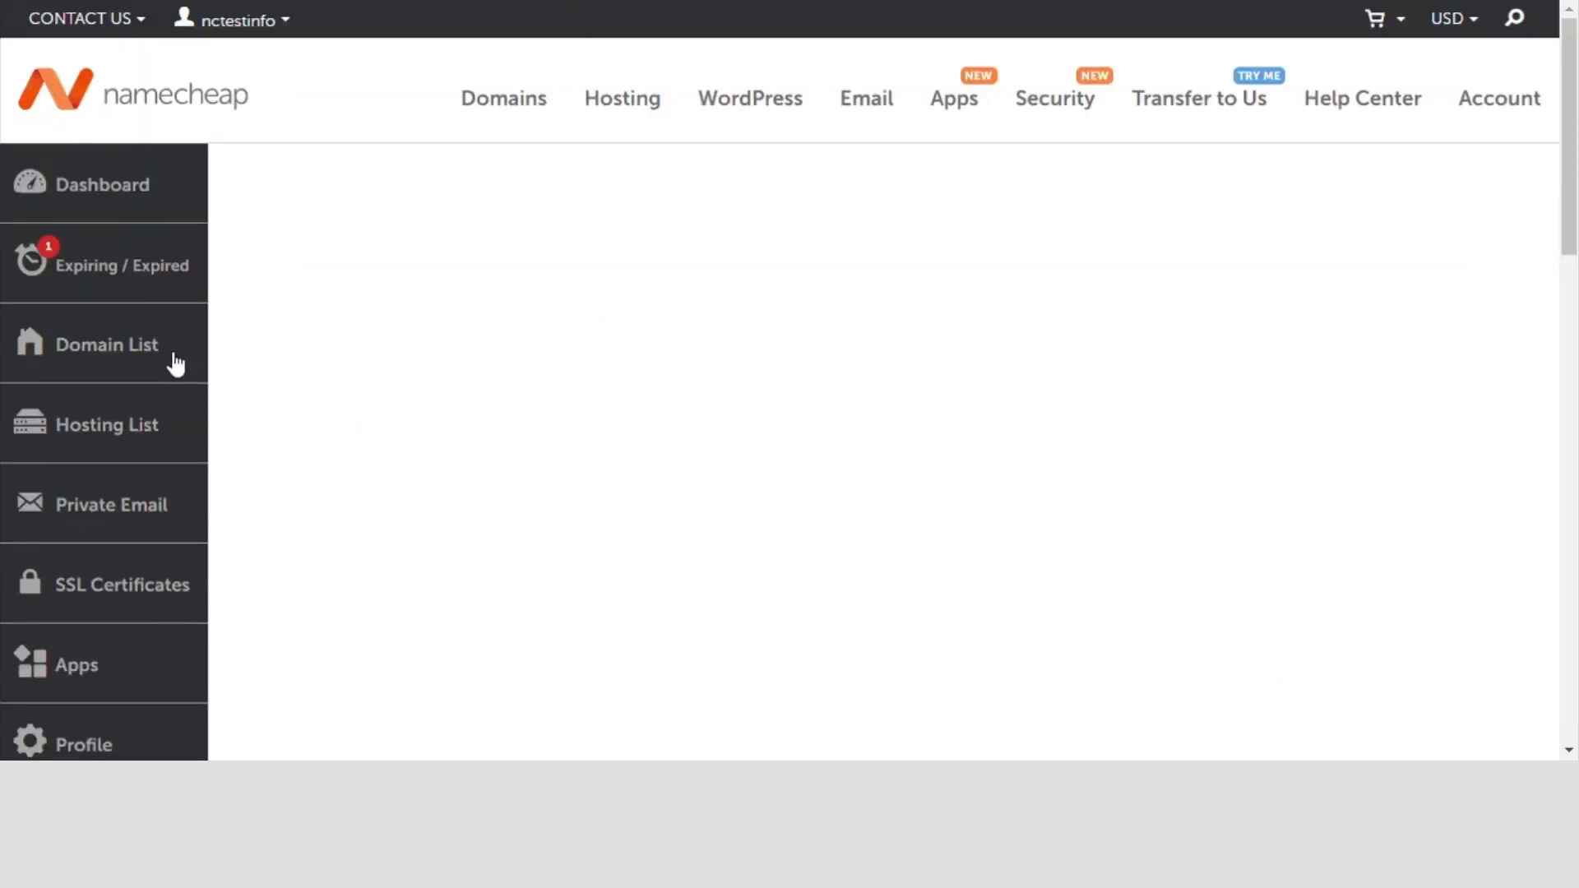
Go to the Private Email subscriptions list from the dashboard sidebar
left_click(111, 503)
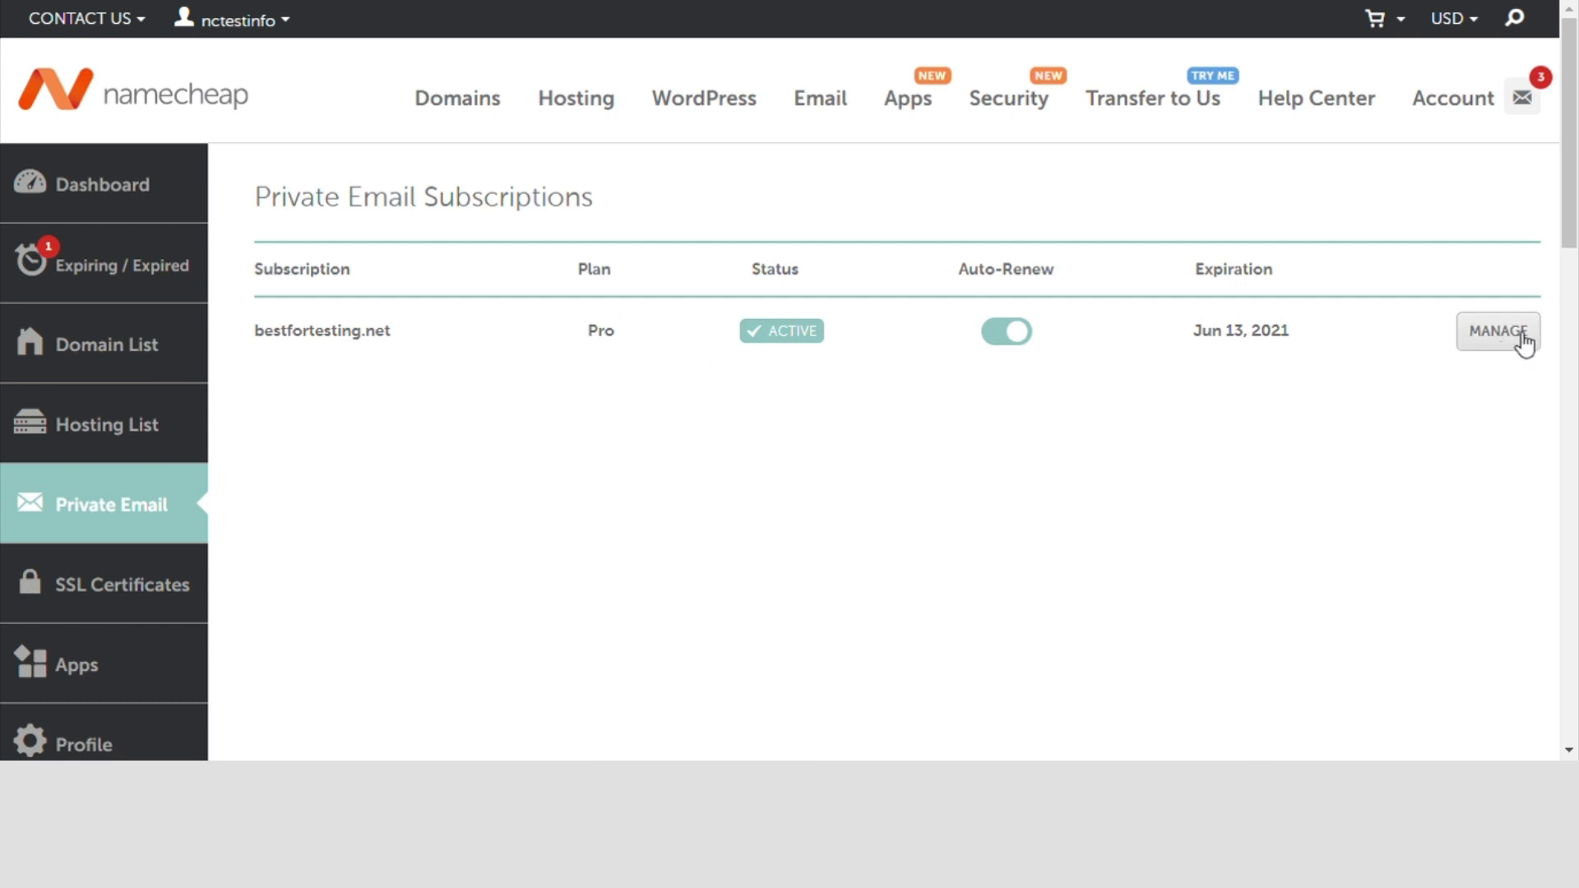
Manage the bestfortesting.net Pro Email subscription and scroll to its mailboxes section
left_click(1497, 332)
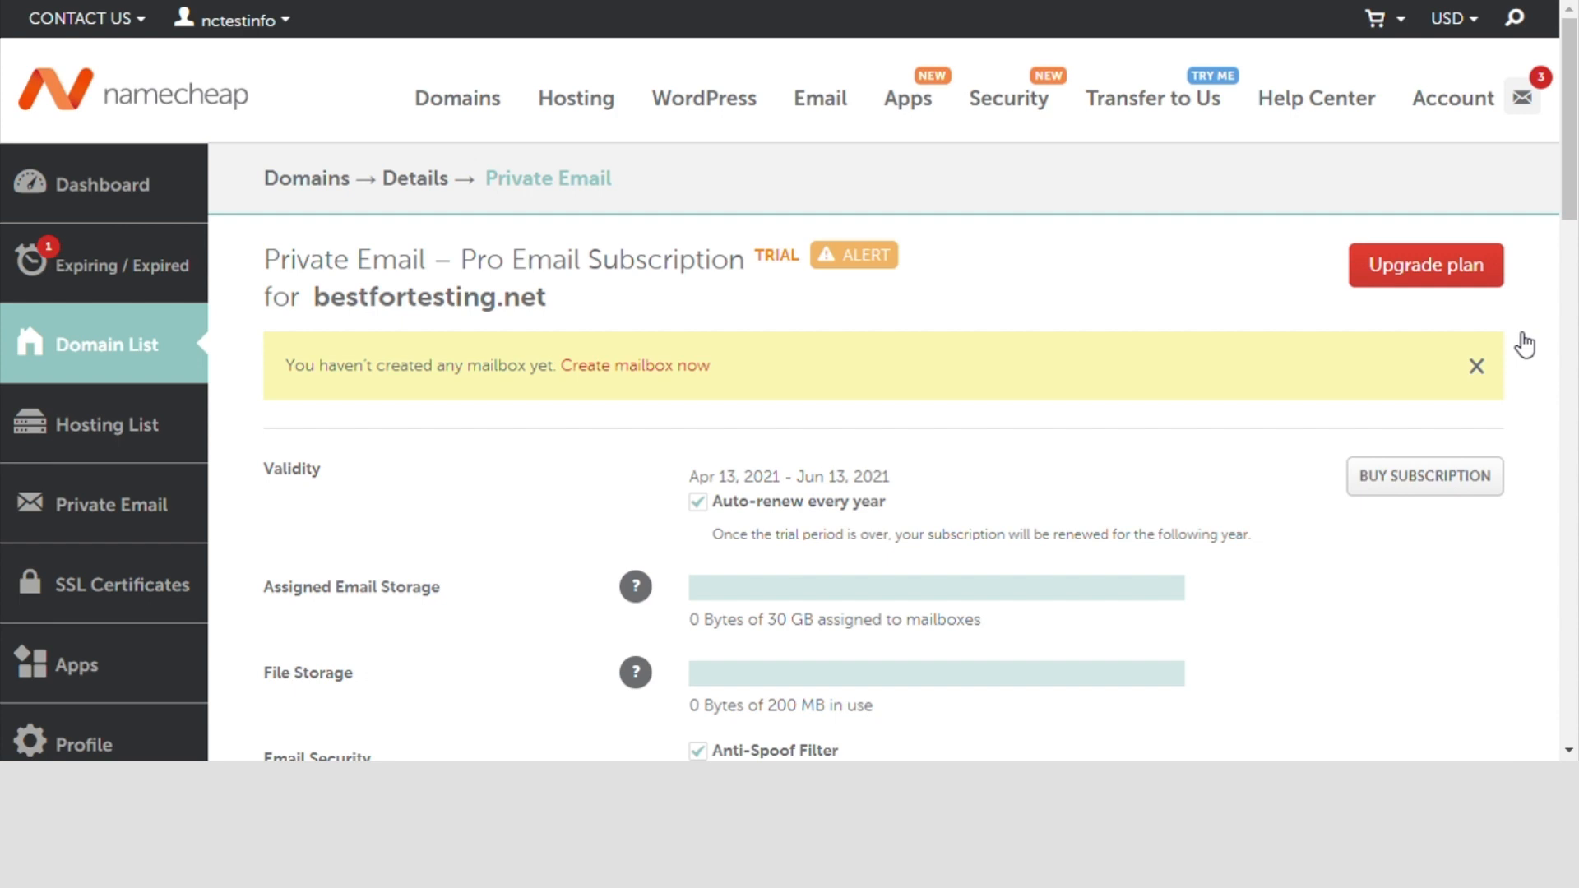
mouse_move(1423, 382)
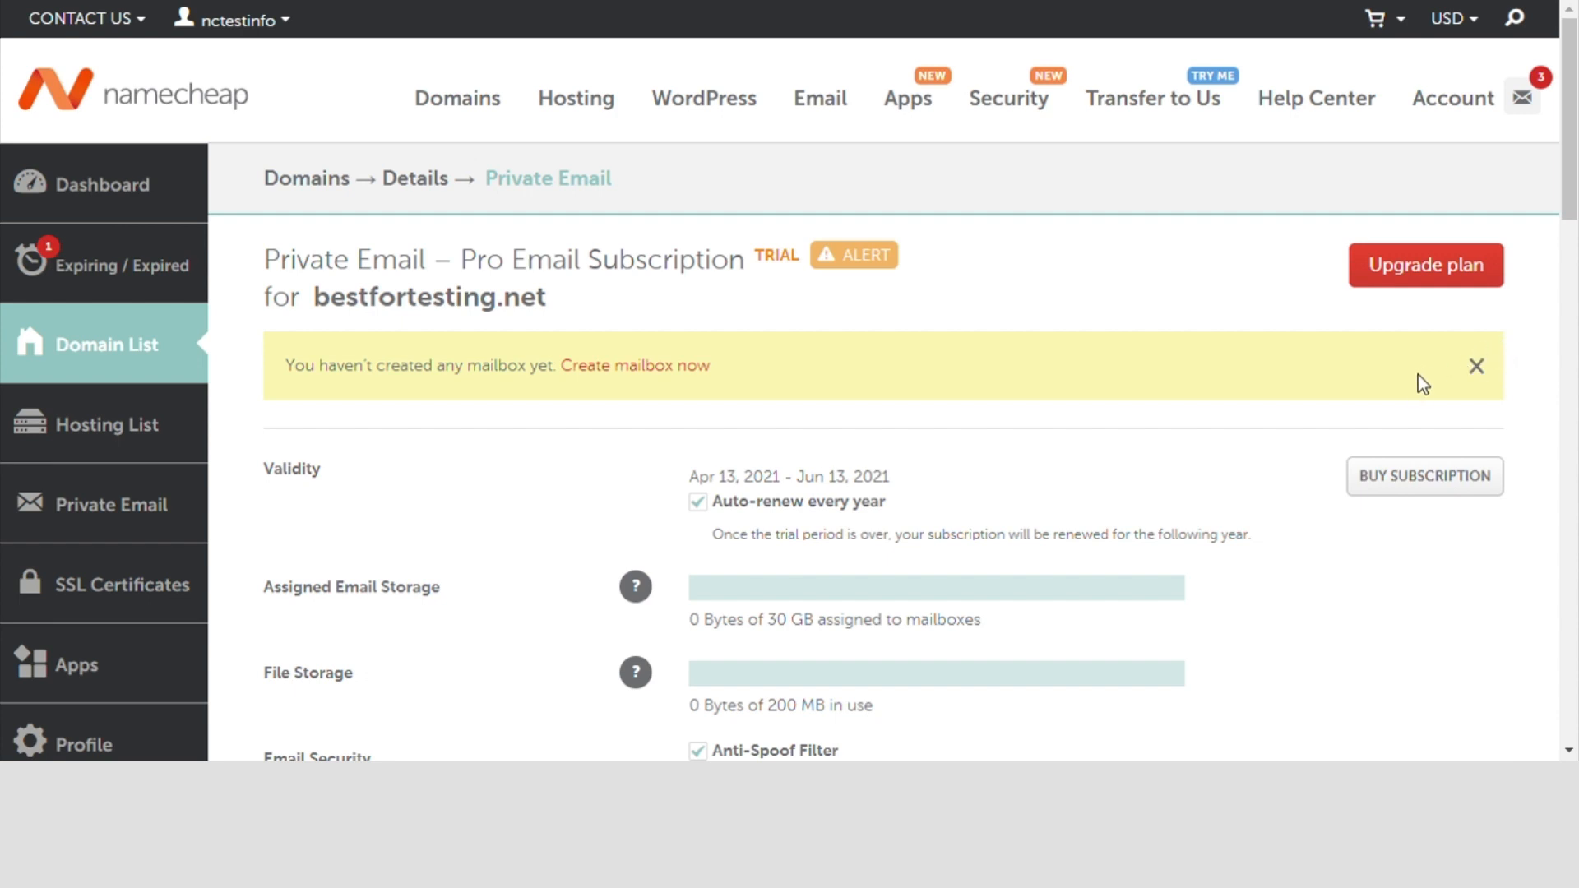
scroll("down", 3)
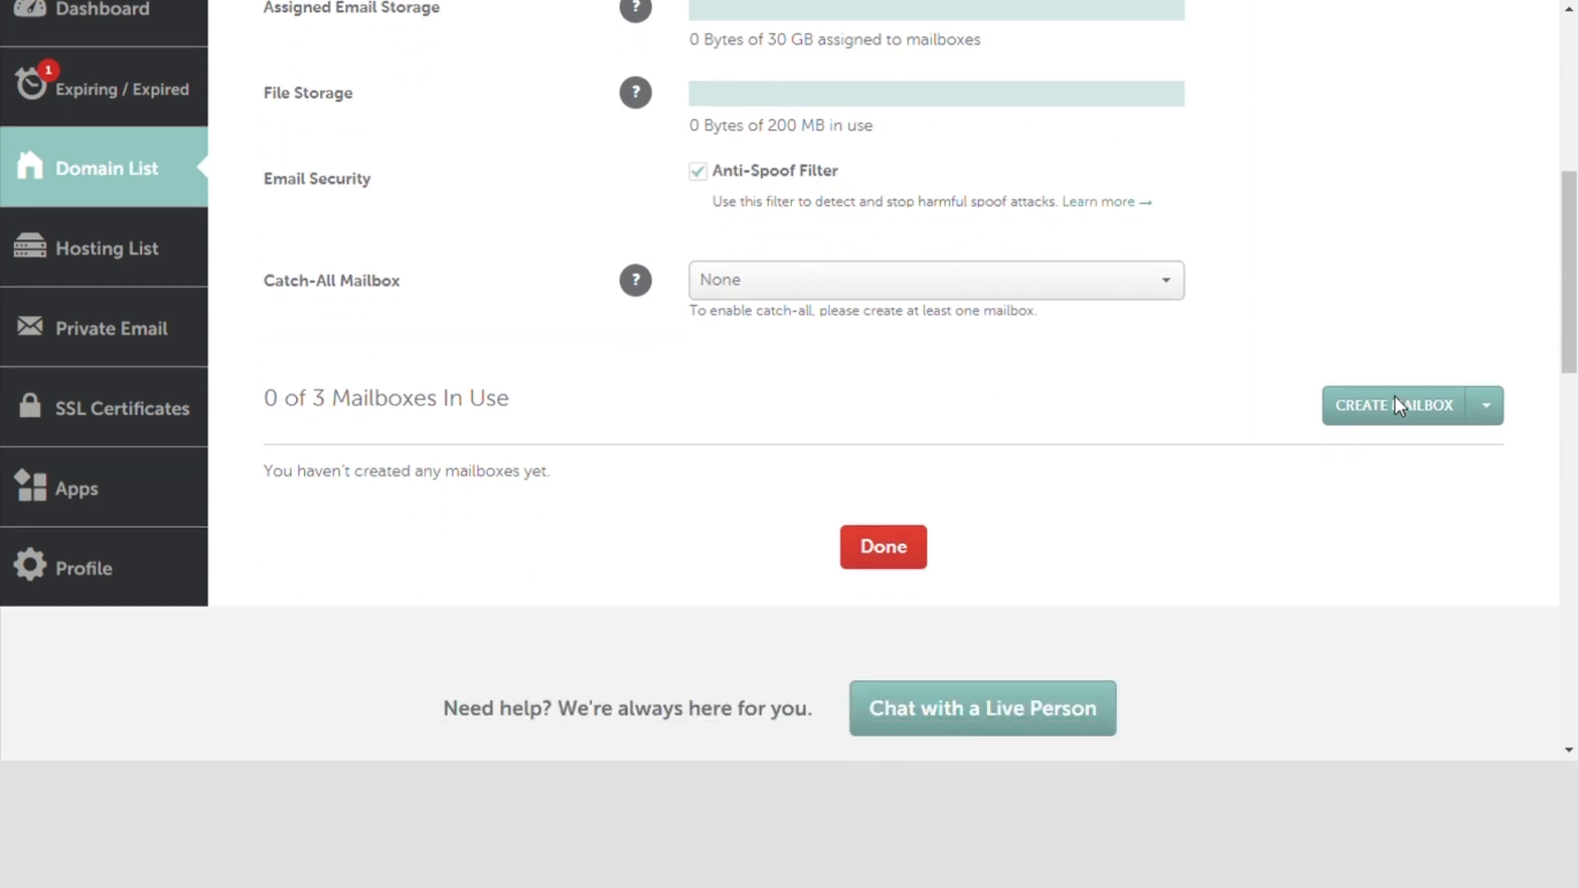
Fill in a new mailbox named 'admin' with a confirmed password
left_click(1392, 404)
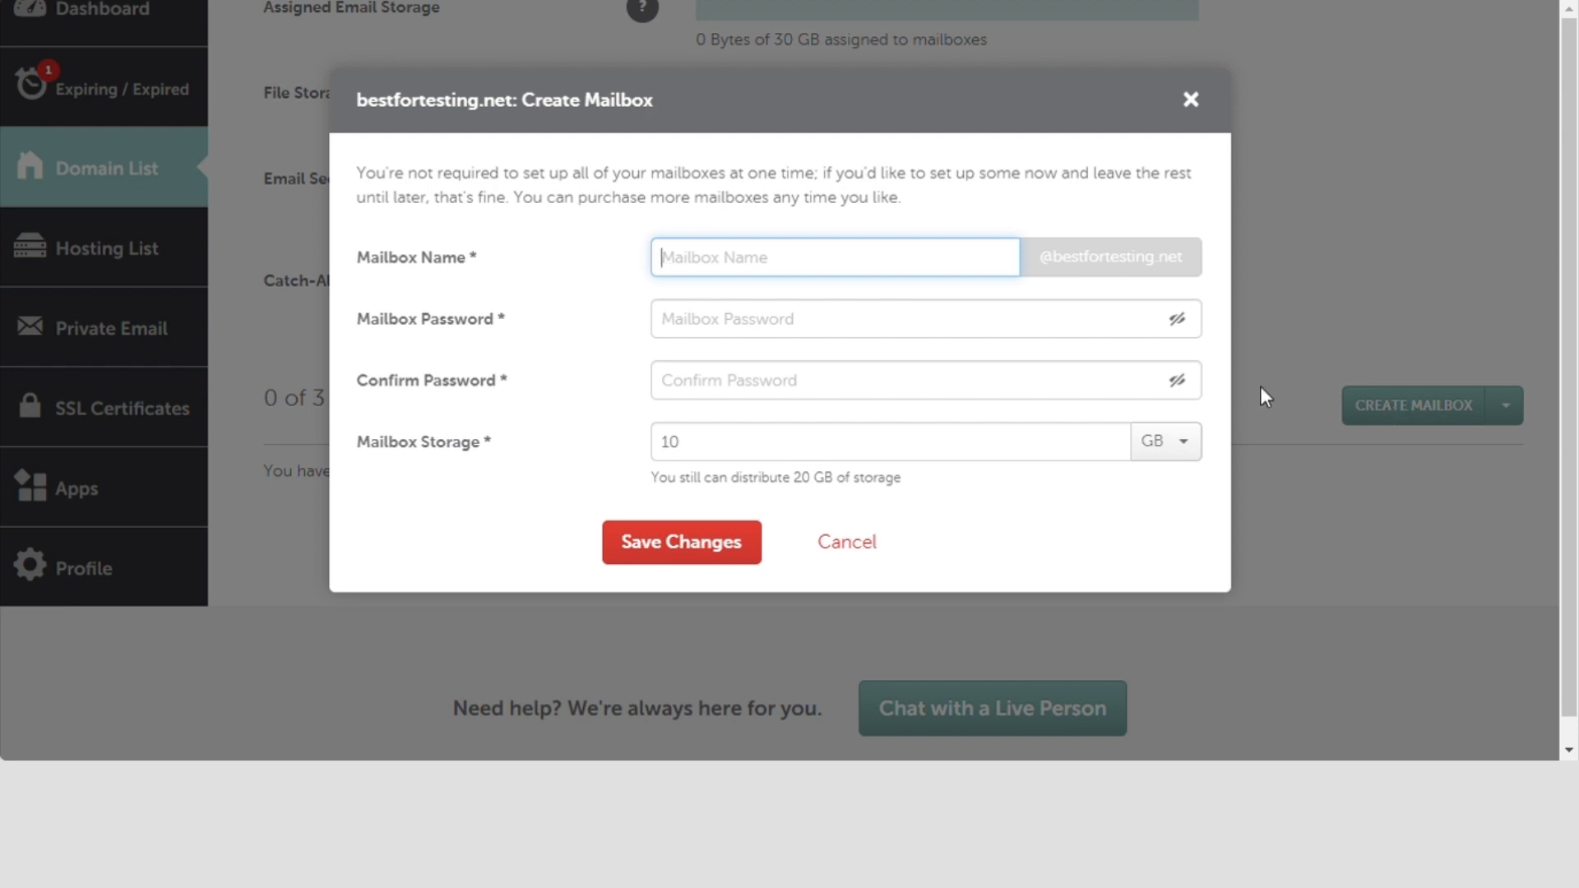
type("admin")
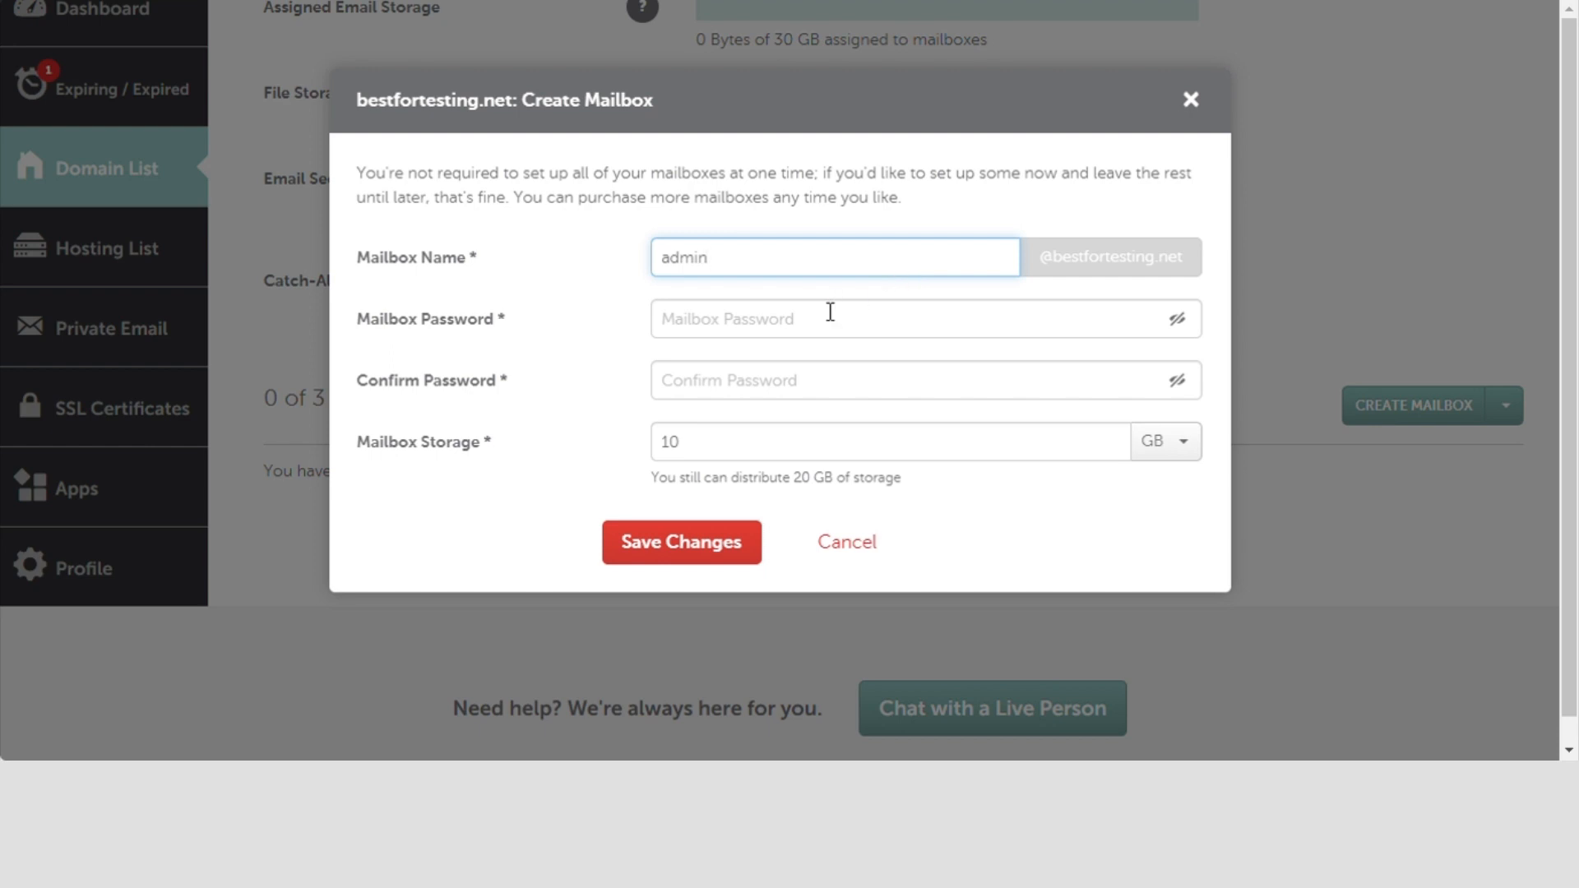
type("•••")
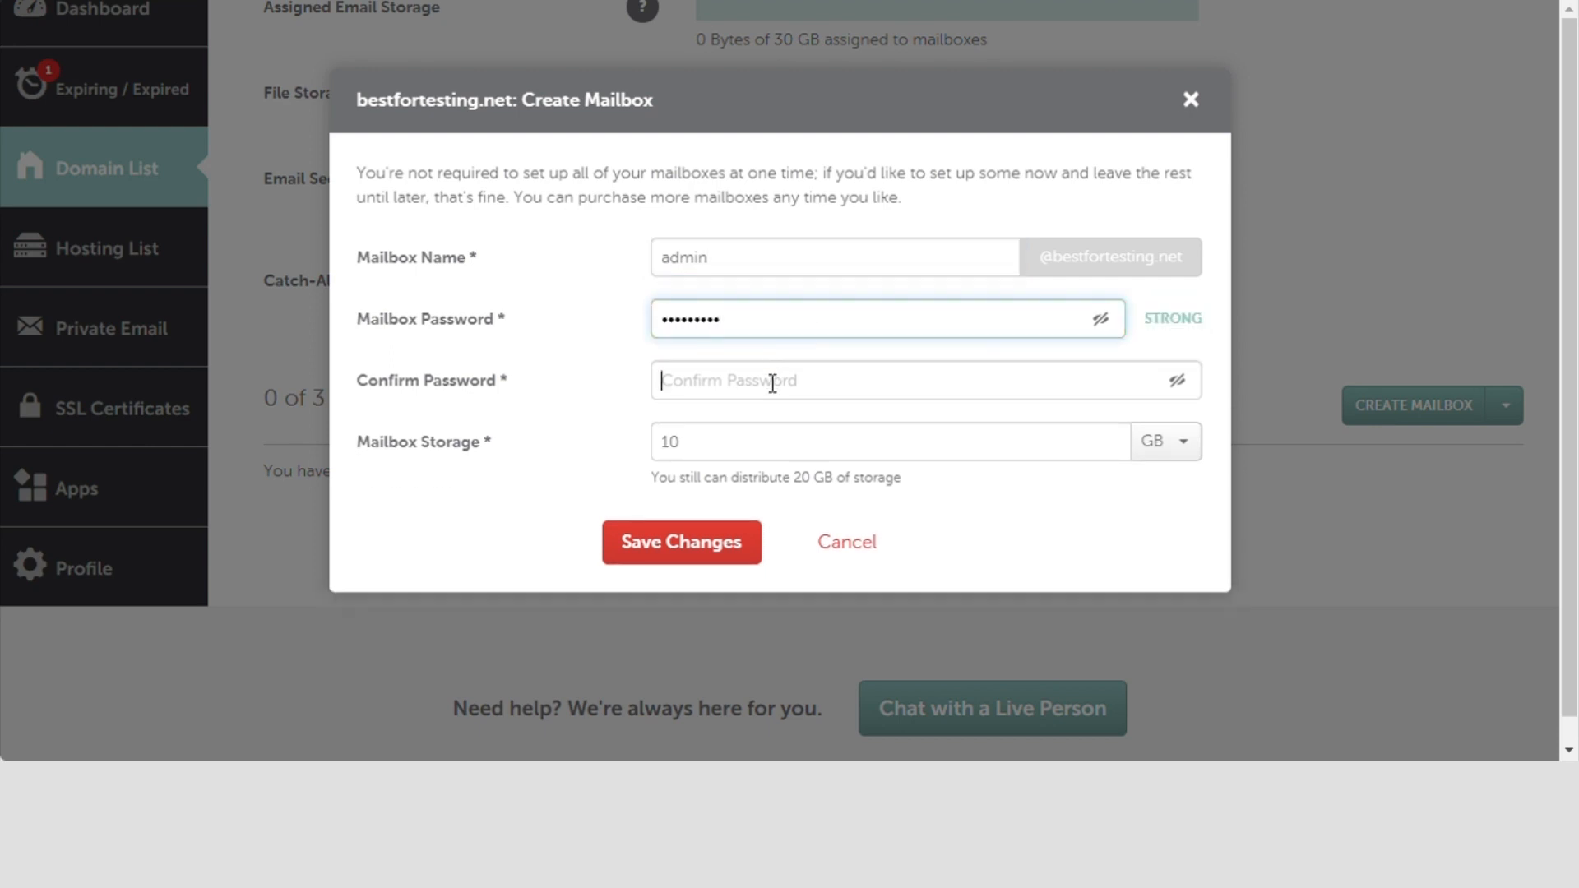
type("•••••")
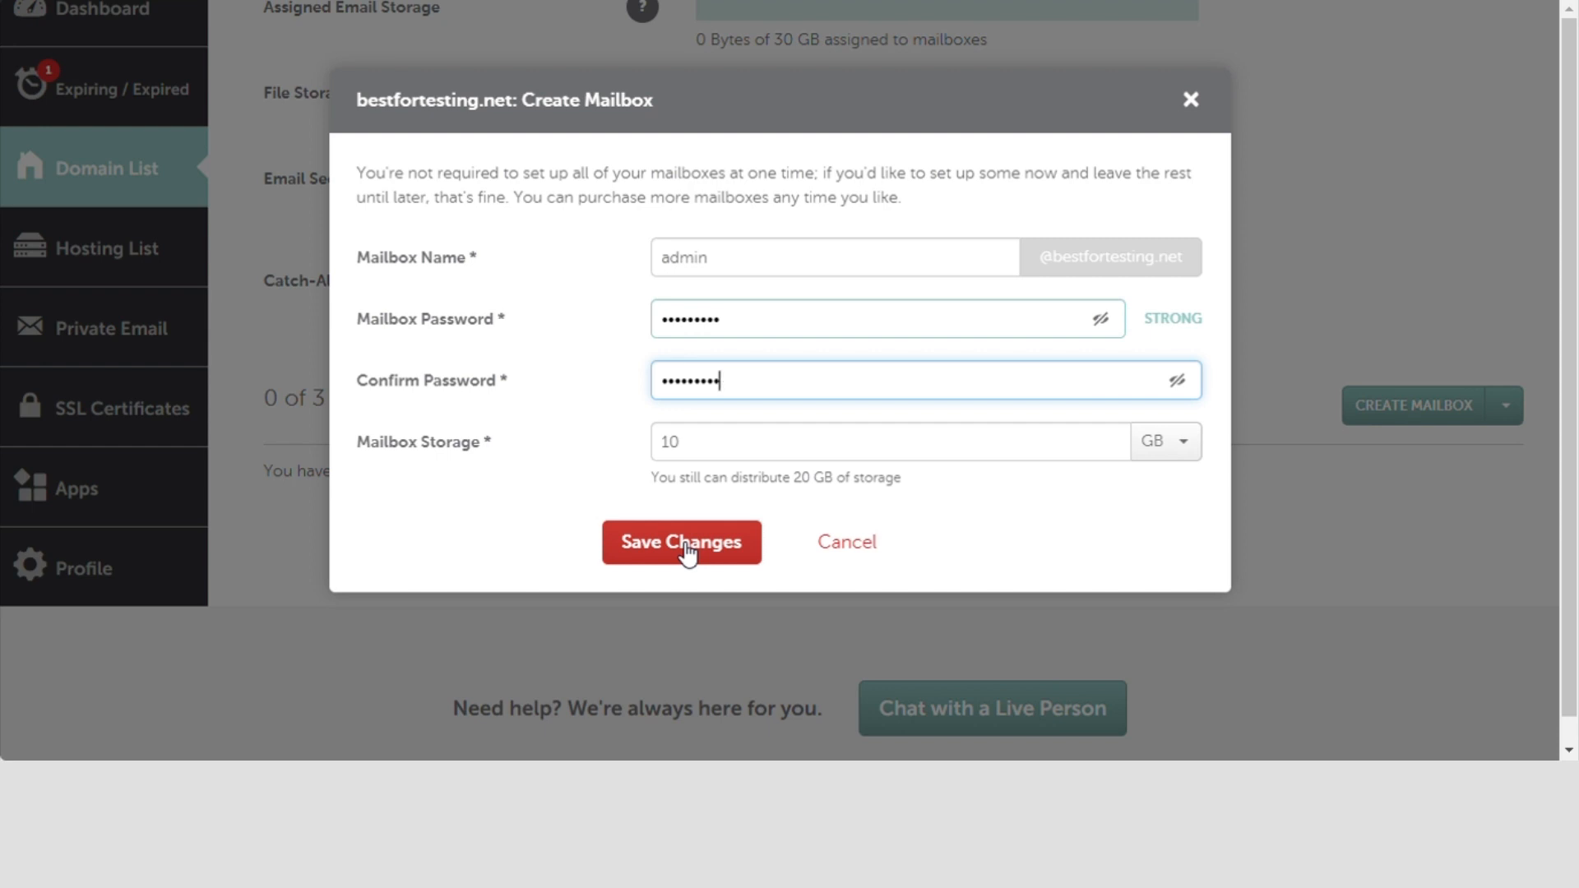
left_click(680, 542)
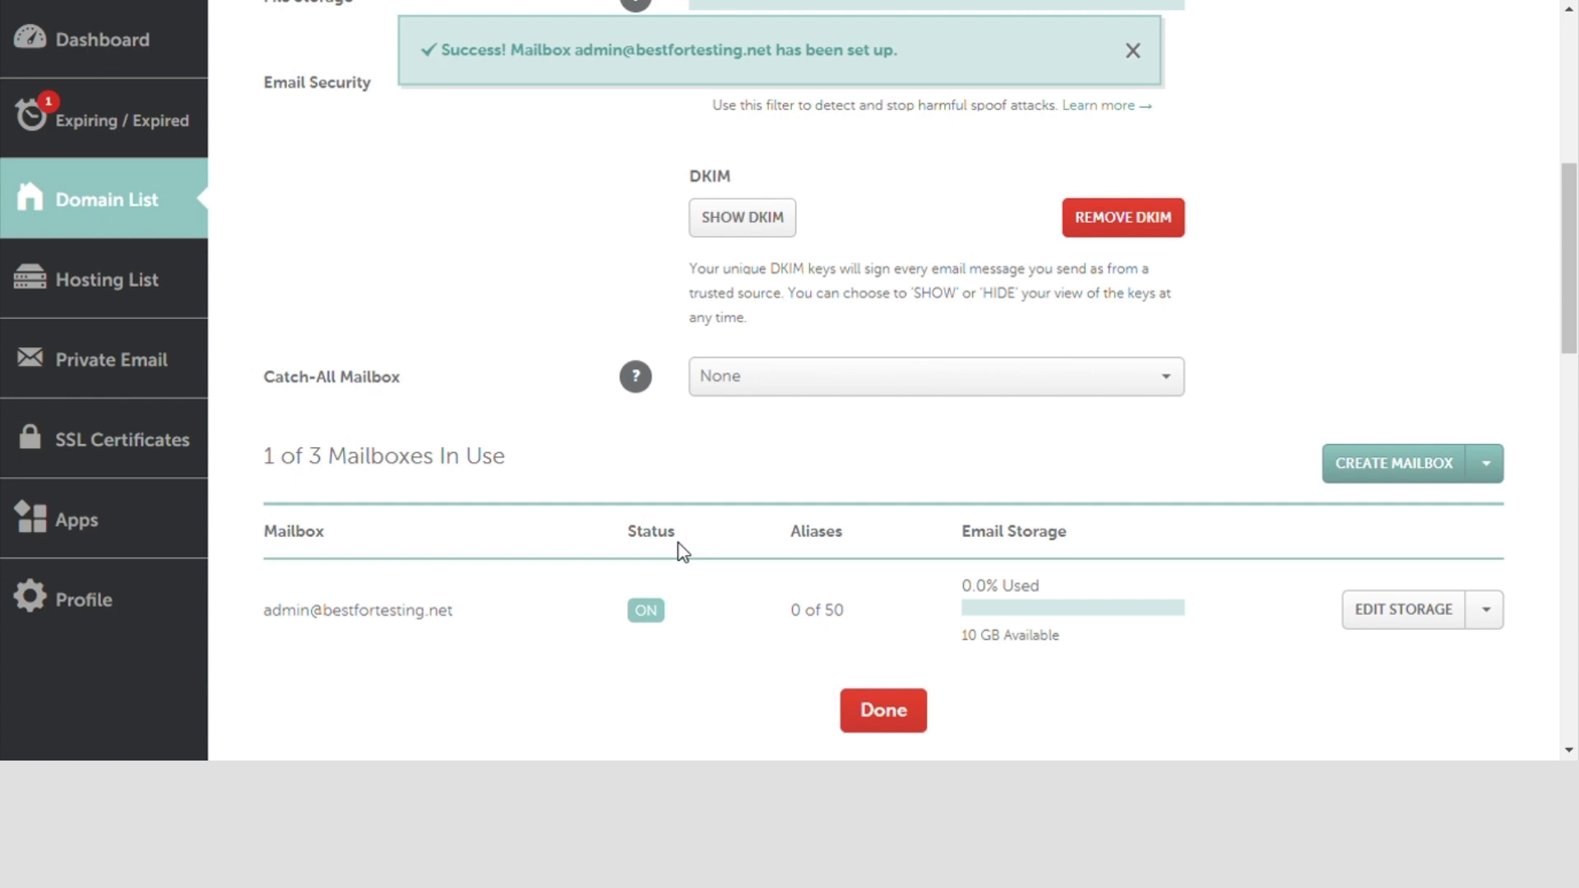
left_click(1131, 50)
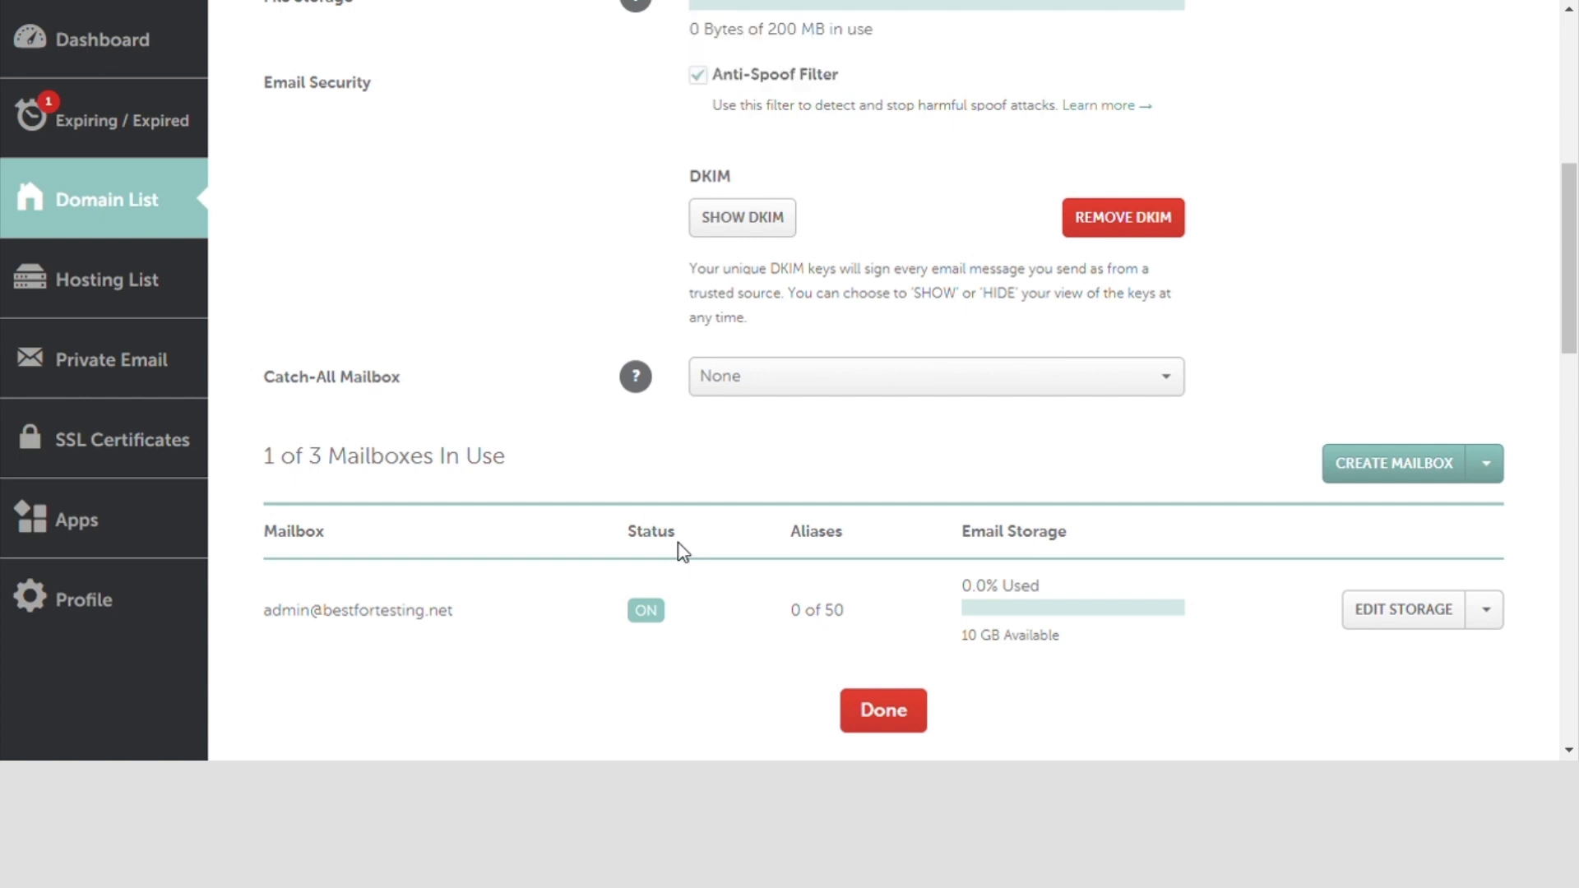